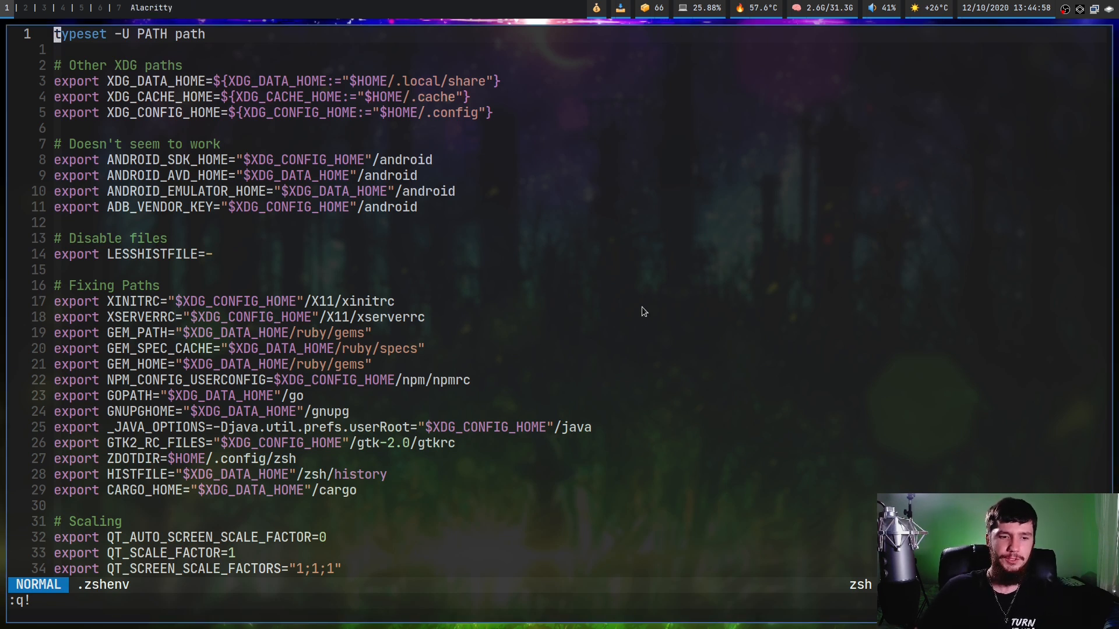
Open ~/.bash_profile in a new tab with :tabedit, next to .zshenv
{"action": "type", "text": "tabedit"}
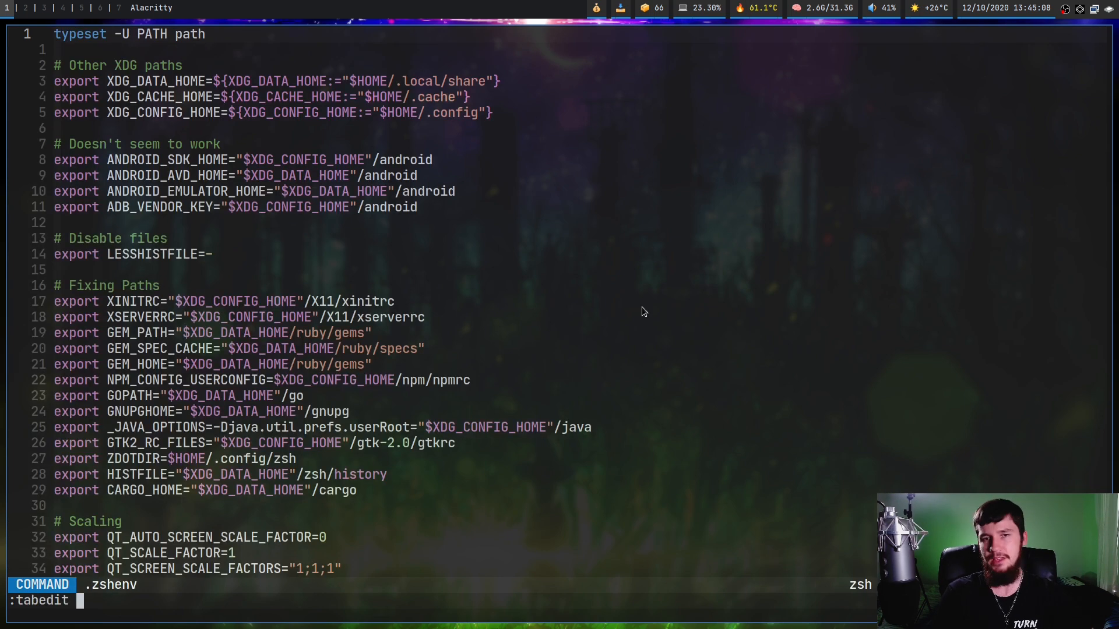
{"action": "type", "text": "~"}
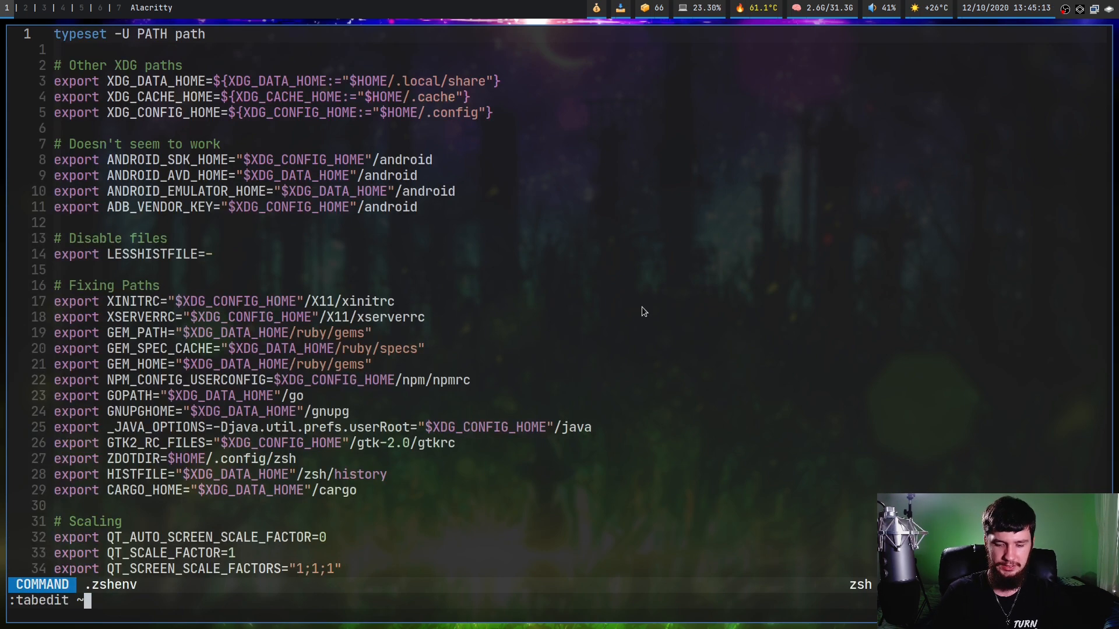
{"action": "type", "text": ".bash_profile"}
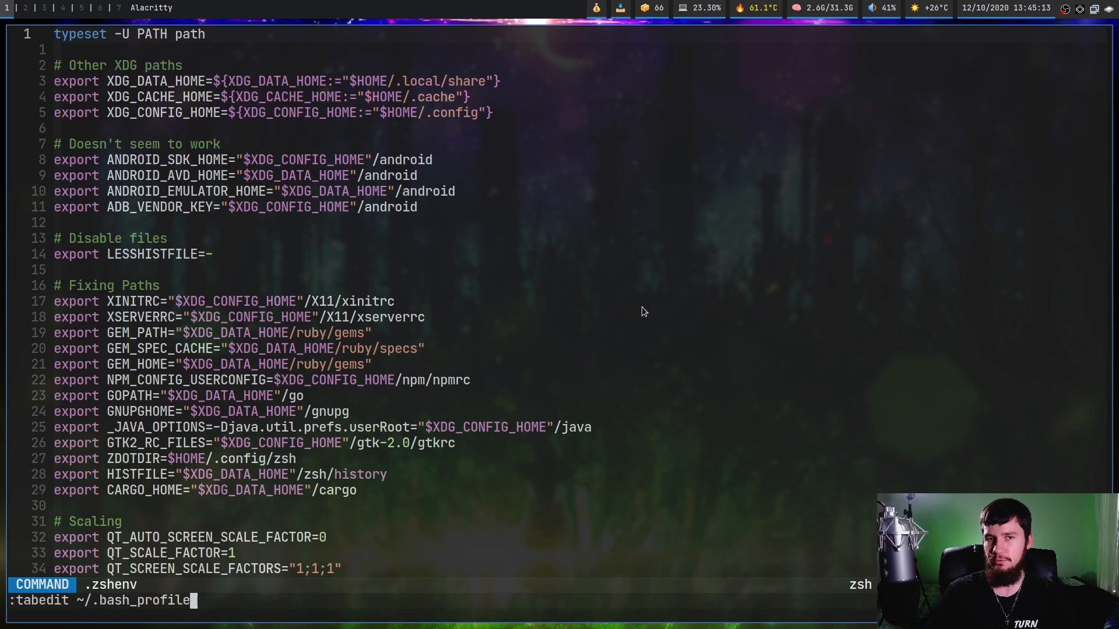
{"action": "key", "text": "Return"}
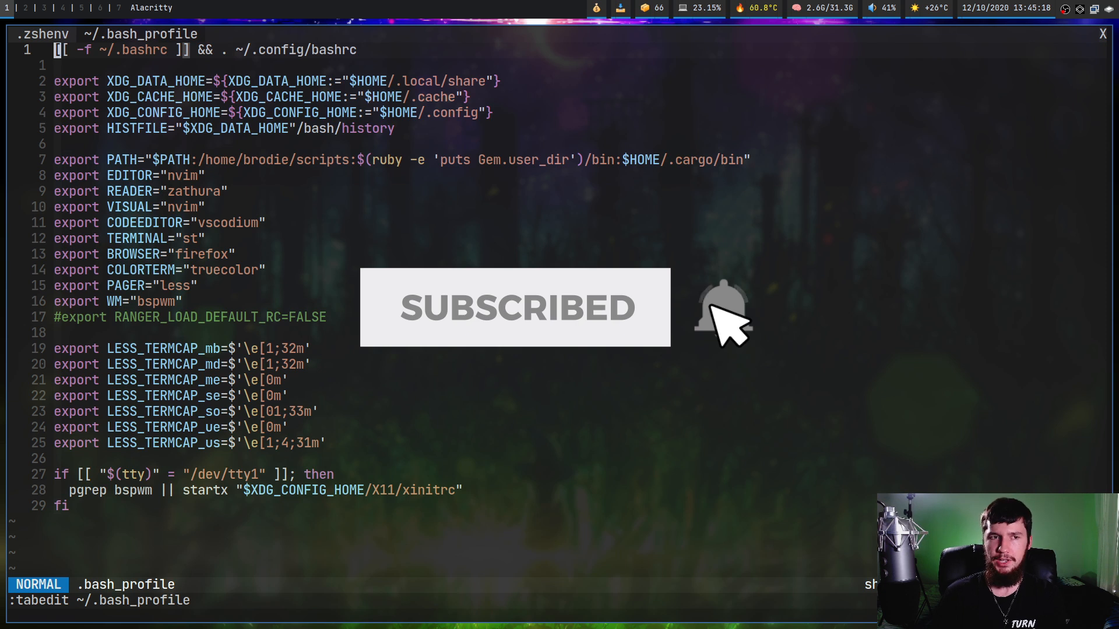
Find .zshrc on the path with :tabfind and open it in a third tab
{"action": "type", "text": "tab"}
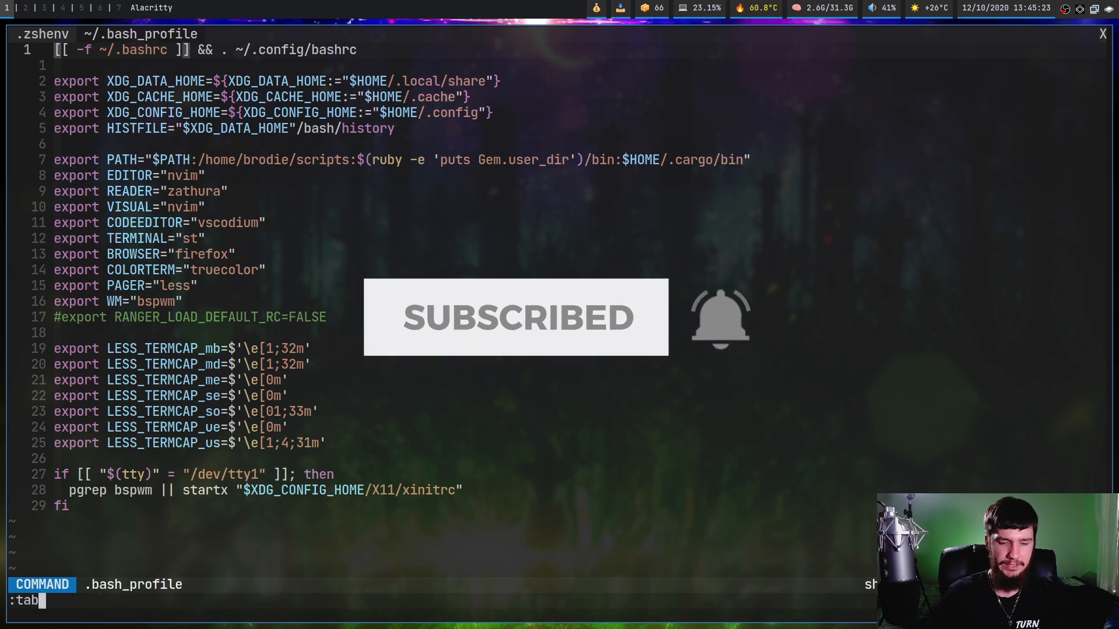
{"action": "type", "text": "find"}
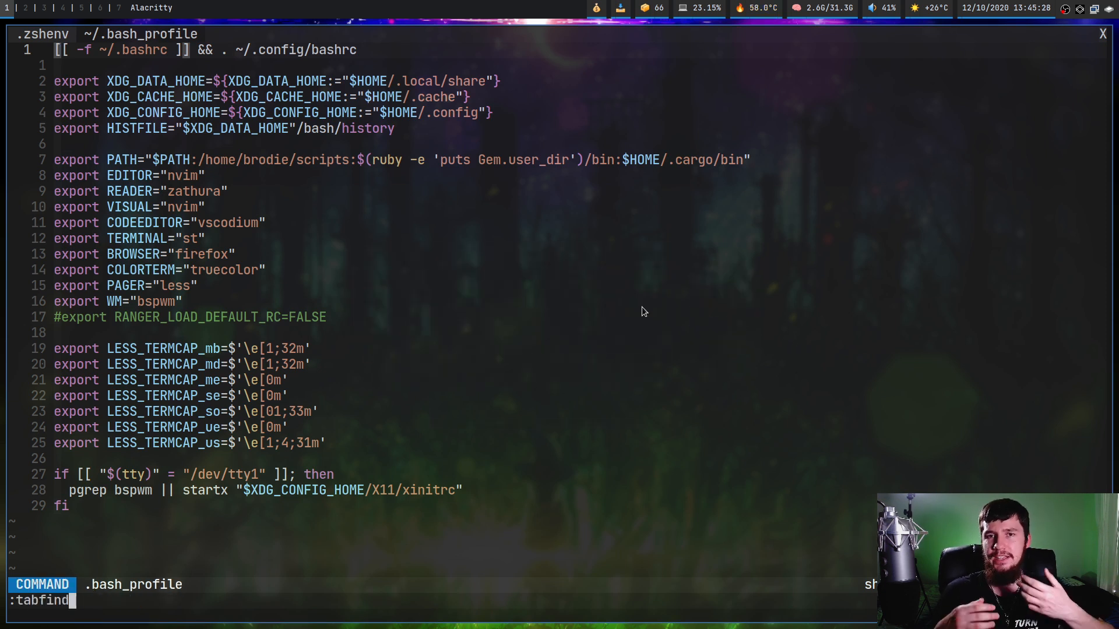
{"action": "type", "text": "."}
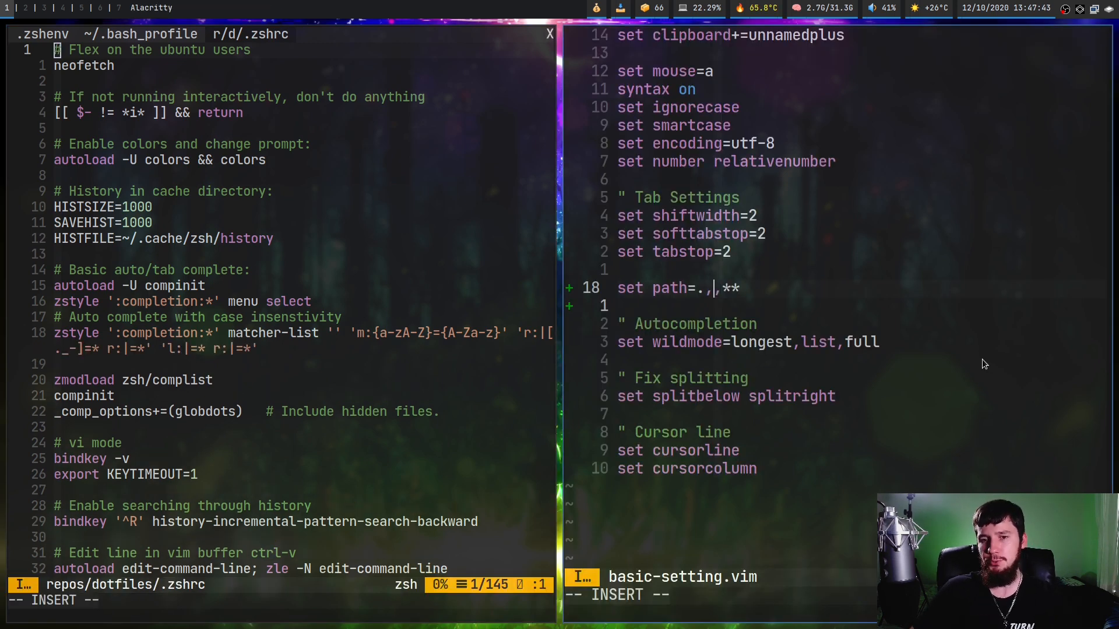
{"action": "key", "text": "Escape"}
{"action": "type", "text": ":tabfind .zshrc"}
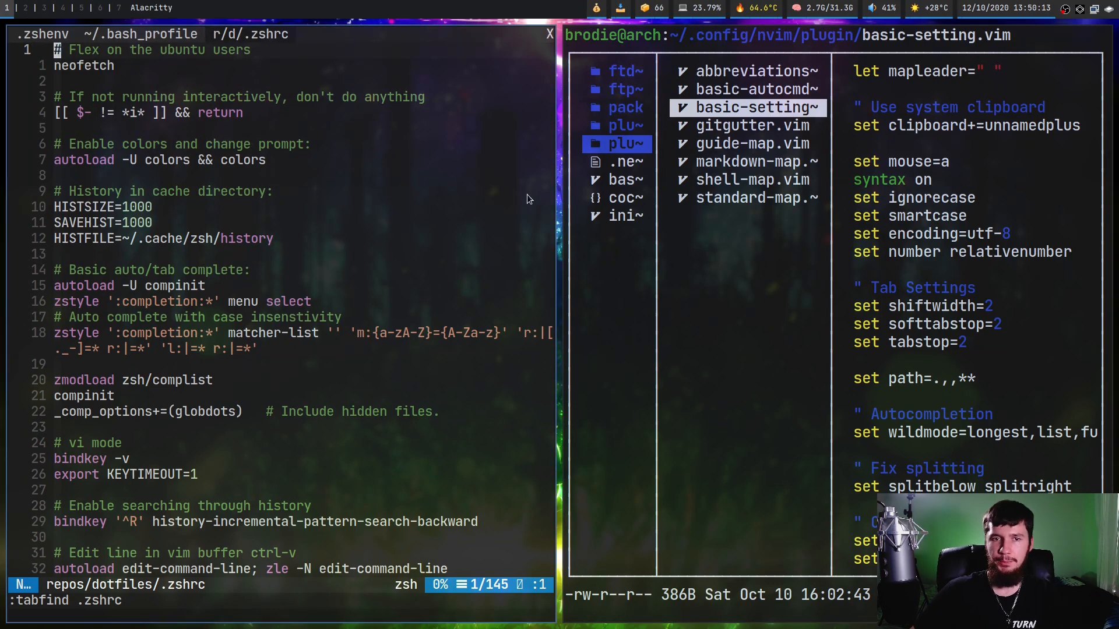
Close the .zshrc and .bash_profile tabs via :tabclose and :q!, leaving only .zshenv
{"action": "type", "text": "tabclose"}
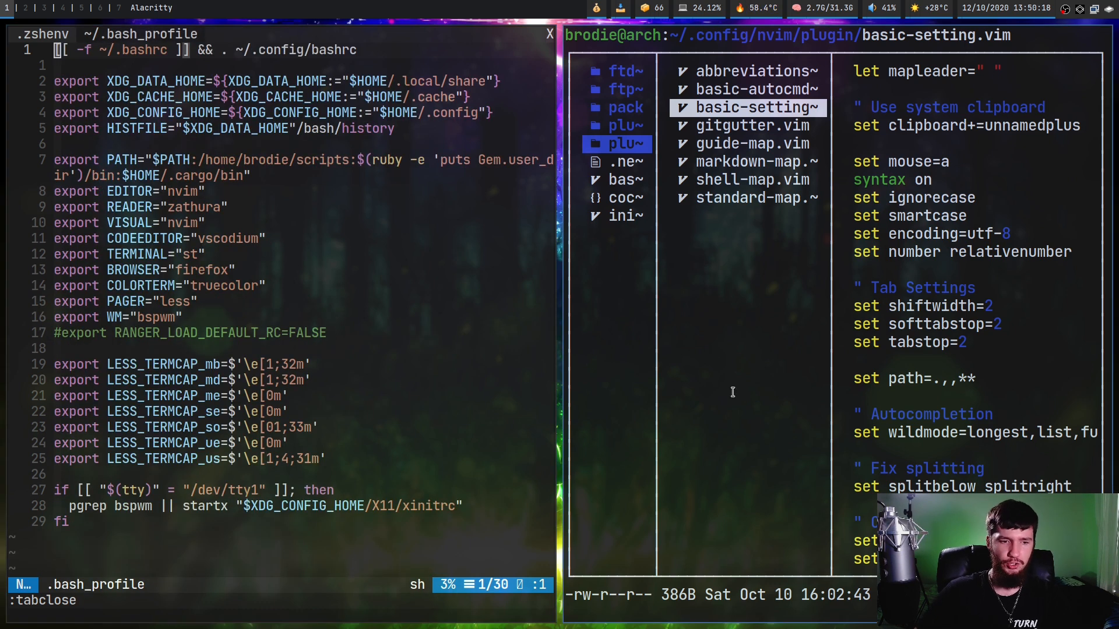
{"action": "type", "text": ":q!"}
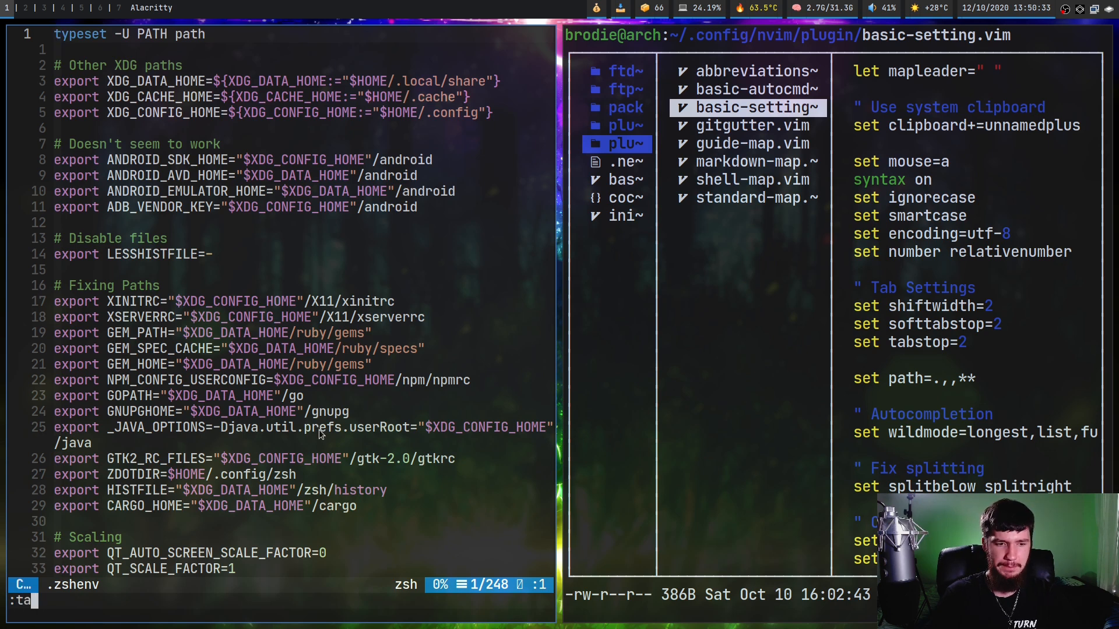
Show the current .zshenv file again in a second tab using :tab split
{"action": "type", "text": "b"}
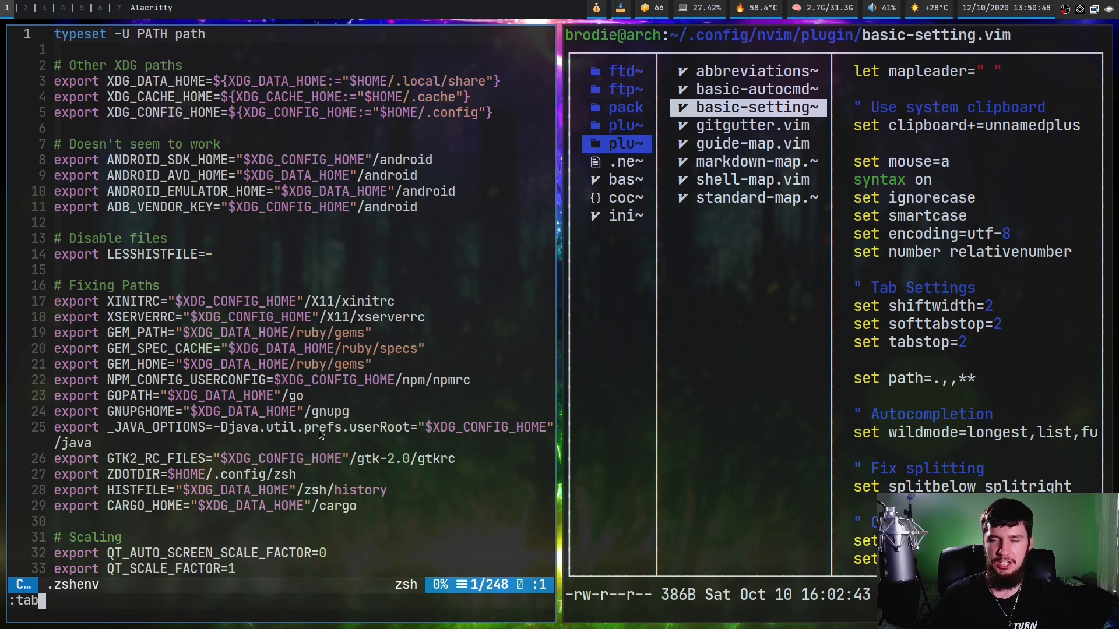
{"action": "type", "text": "help"}
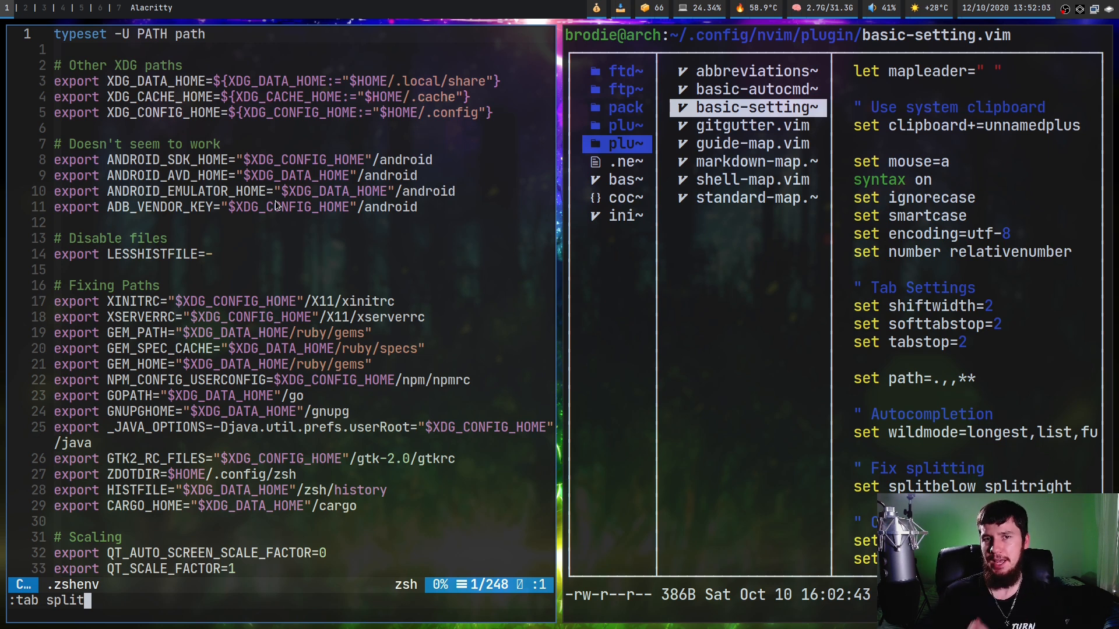
{"action": "key", "text": "Return"}
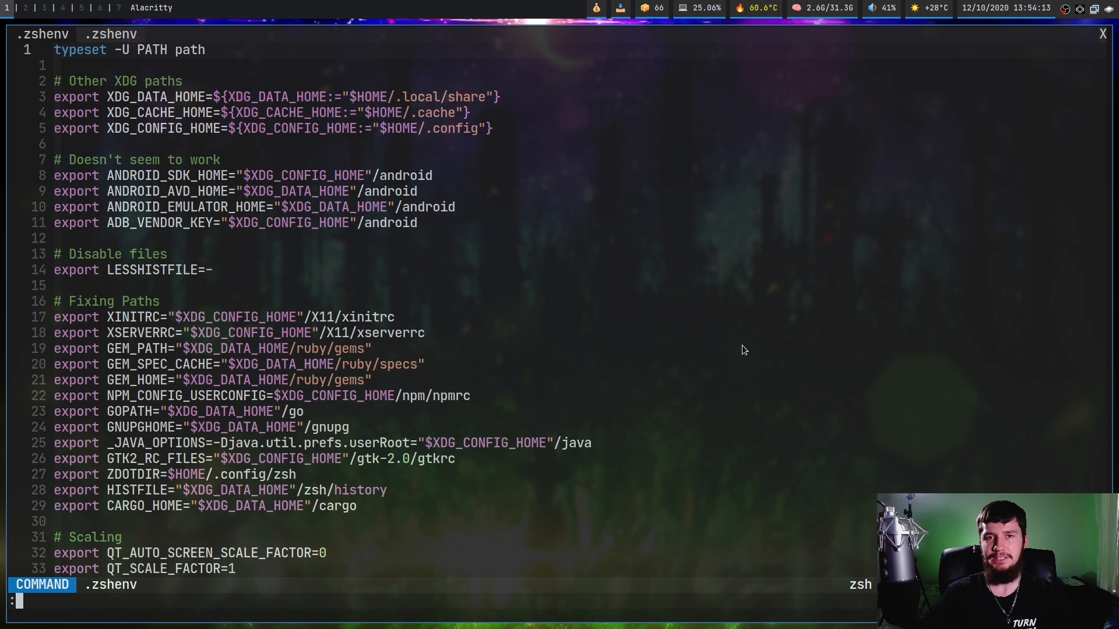
Create an empty [No Name] tab at the first position with :0tabnew
{"action": "type", "text": "0ta"}
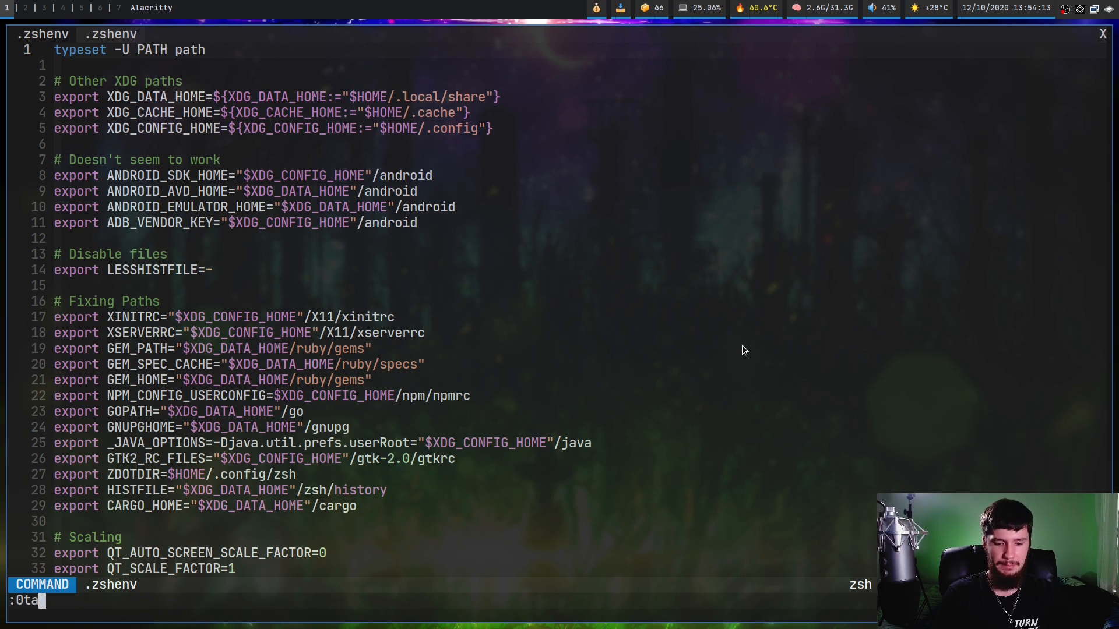
{"action": "type", "text": "bnew"}
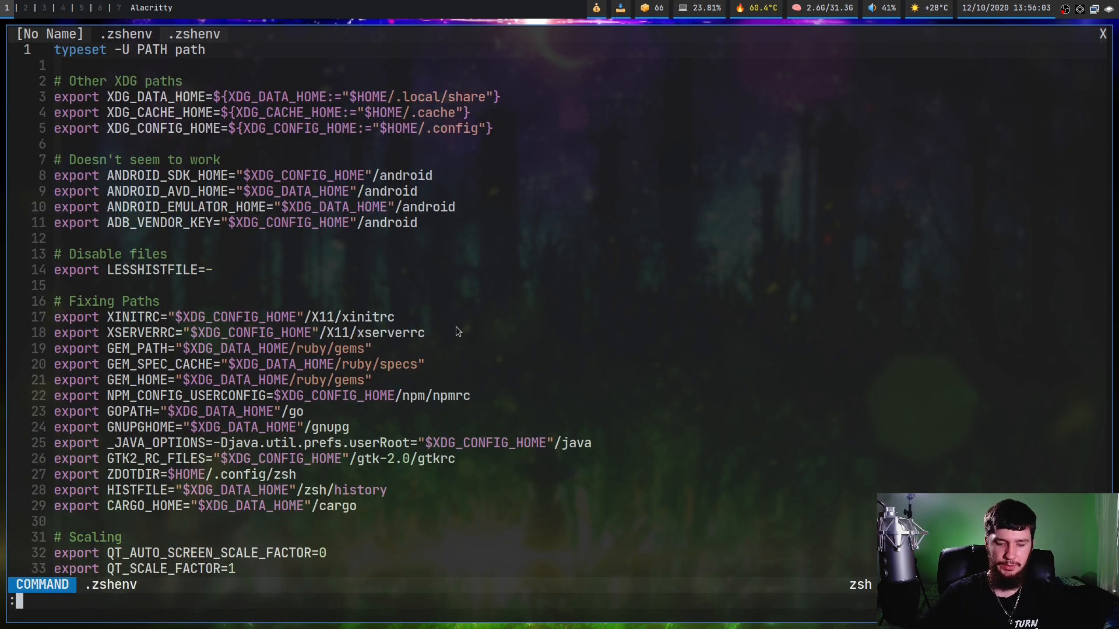
Go to the empty tab with :tabprevious and move it last with :tabmove
{"action": "type", "text": ":tabprevious"}
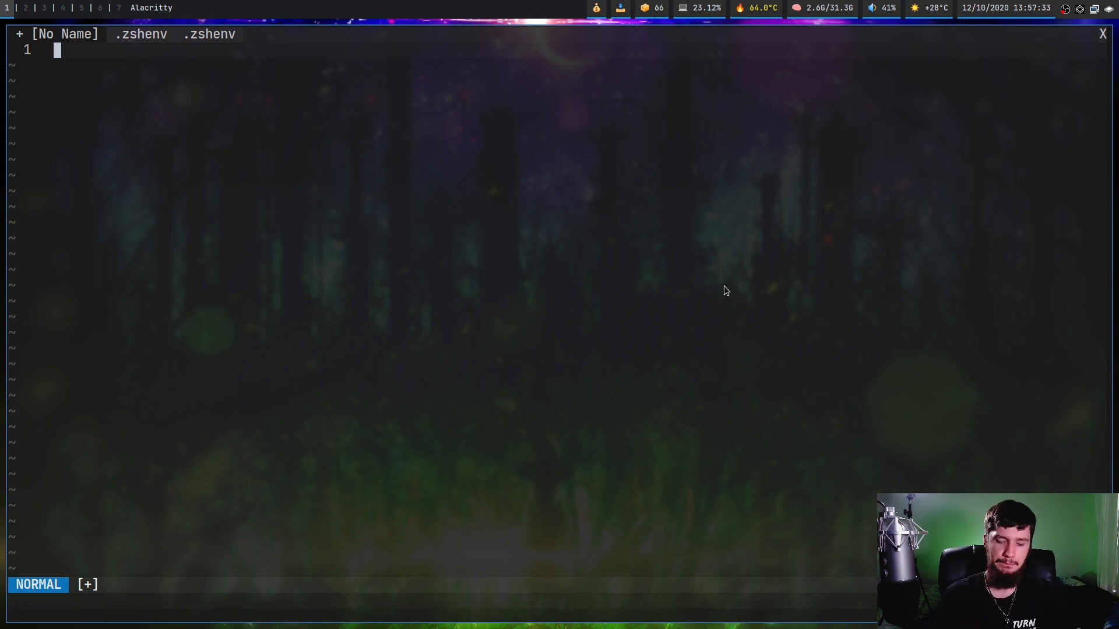
{"action": "type", "text": ":tabmove"}
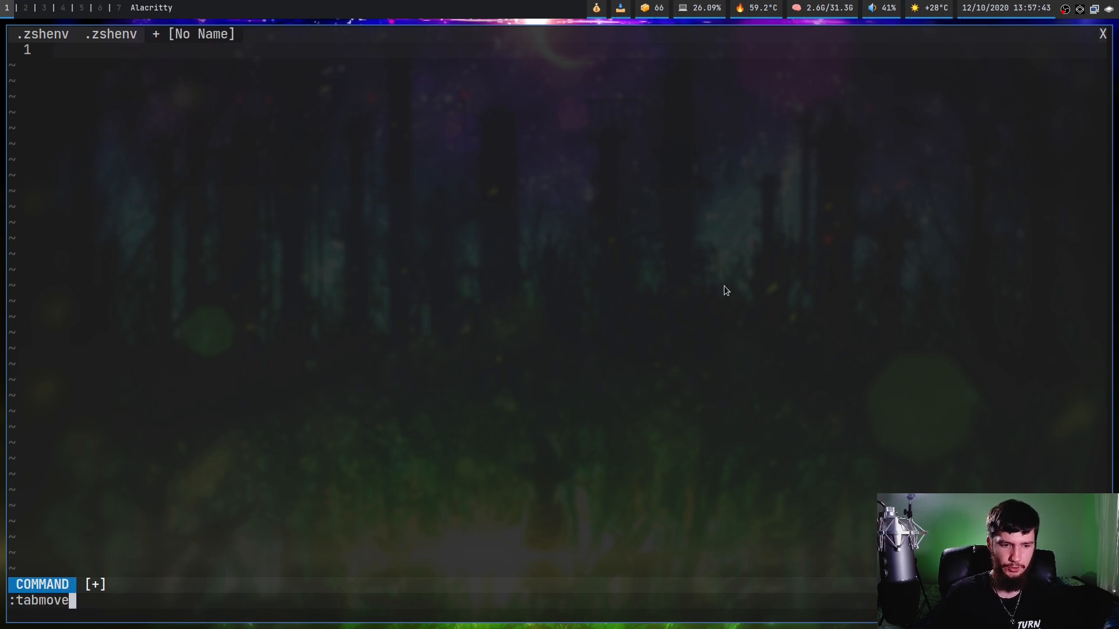
Shift the unnamed tab with :tabmove - and +, ending with it in first position
{"action": "type", "text": "-"}
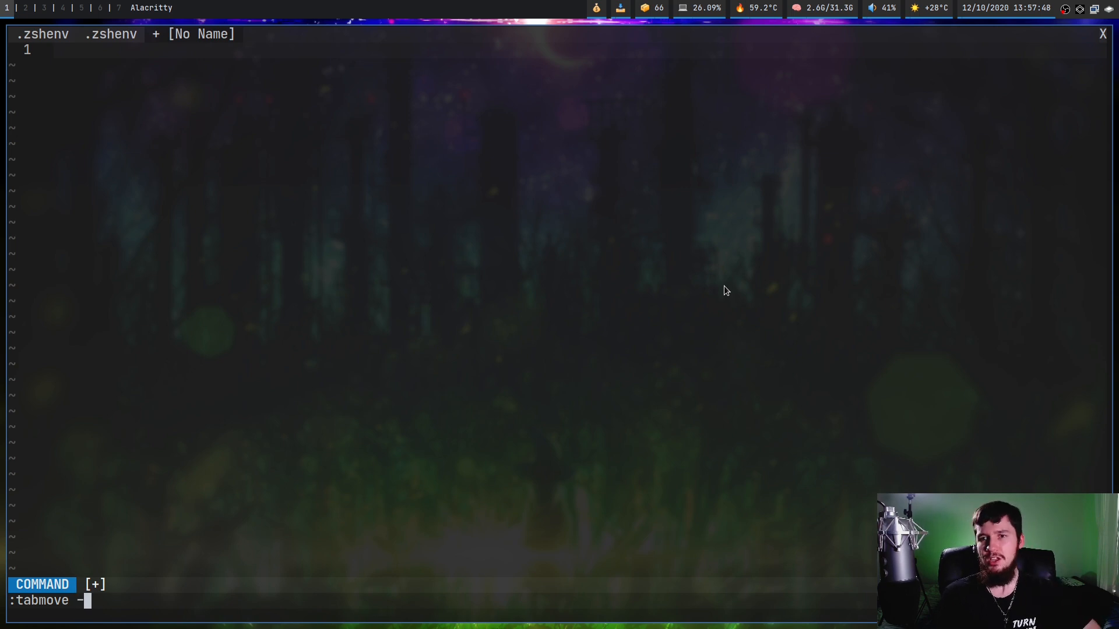
{"action": "key", "text": "Return"}
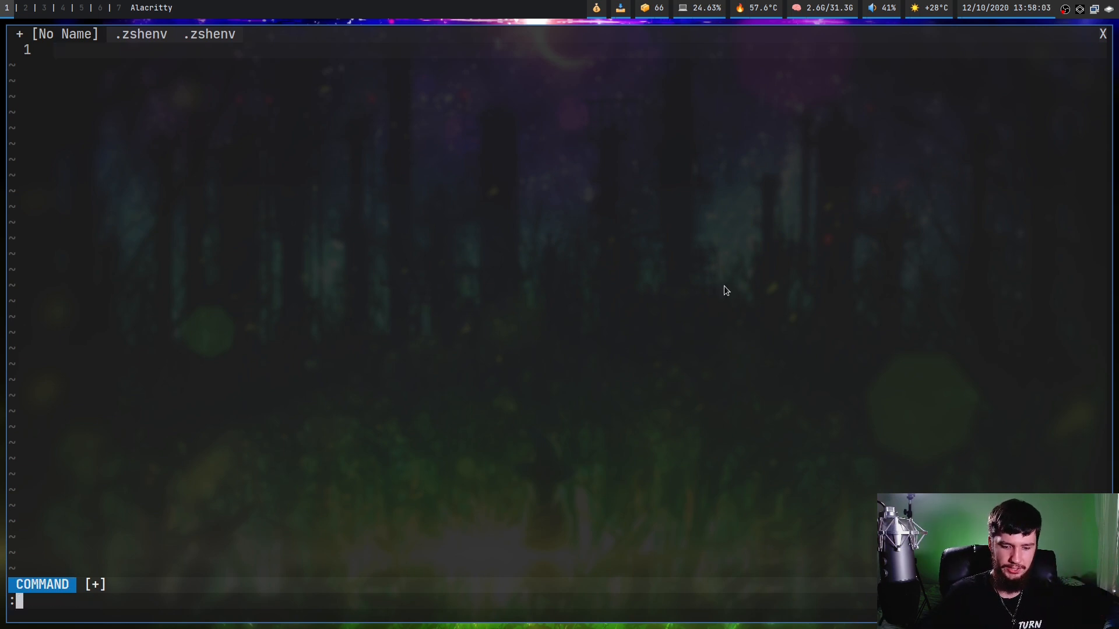
{"action": "type", "text": ":tabmove +"}
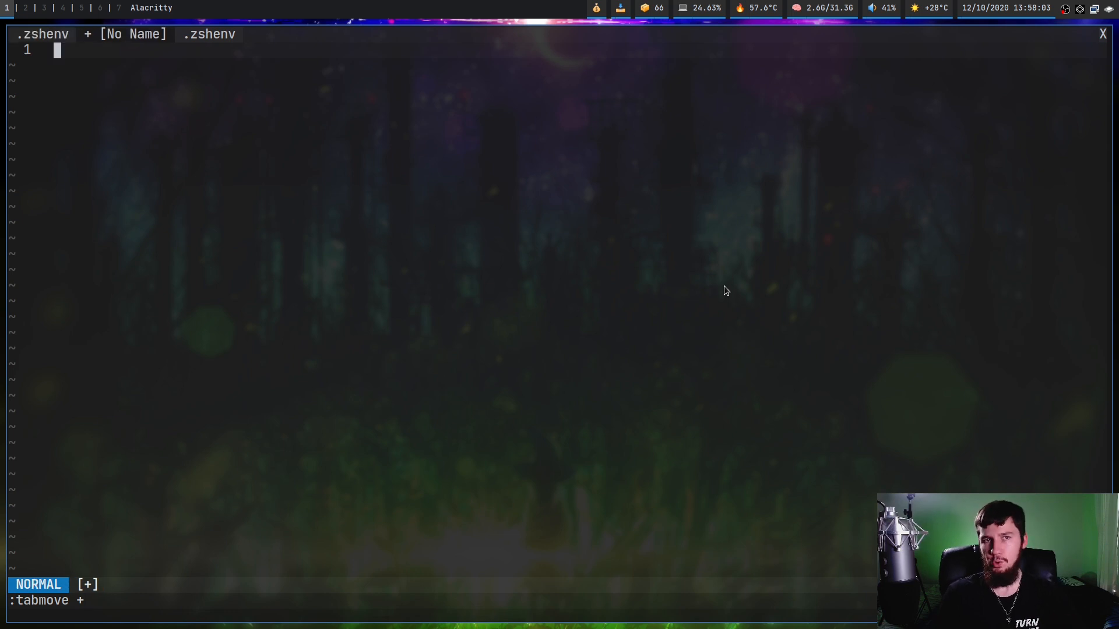
{"action": "mouse_move", "coordinate": [723, 286]}
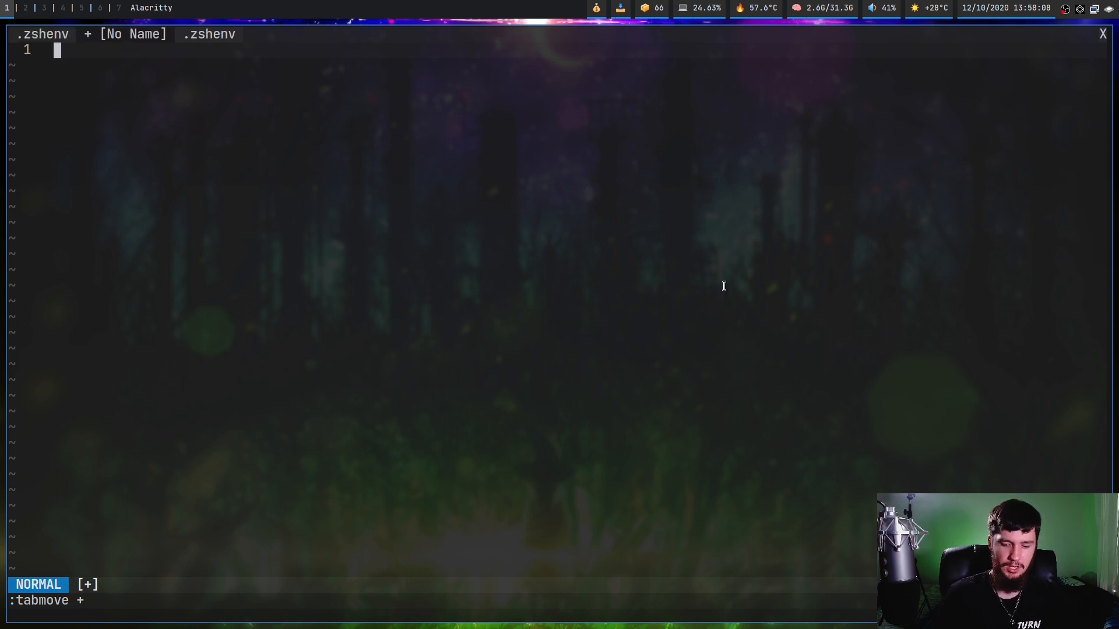
{"action": "key", "text": ":"}
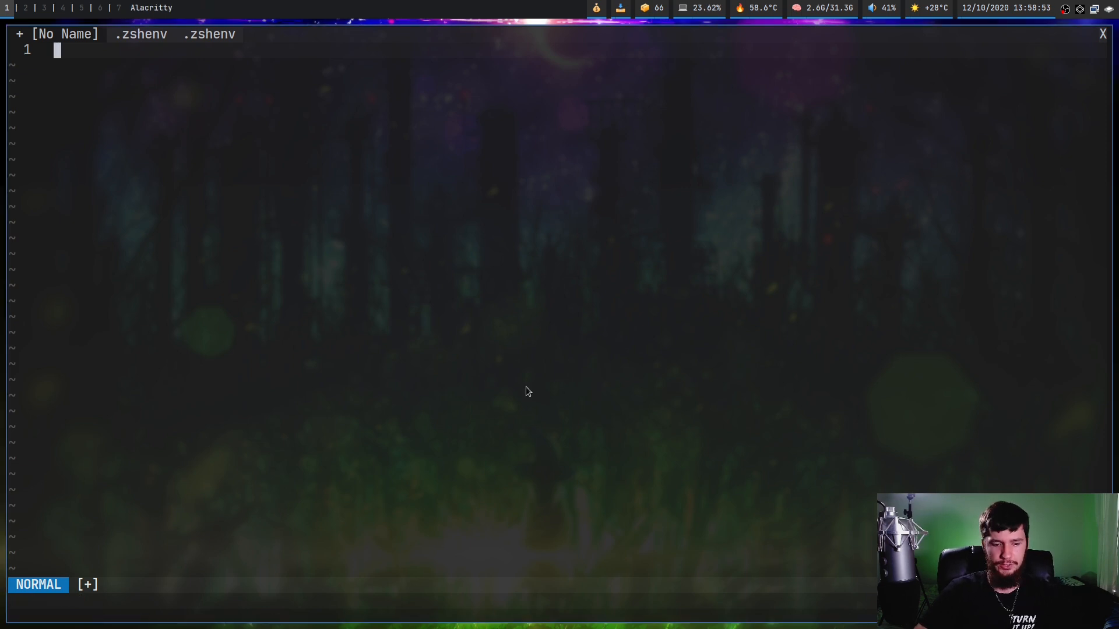
Split the .zshenv tab into two windows and list the tabs with :tabs
{"action": "left_click", "coordinate": [141, 34]}
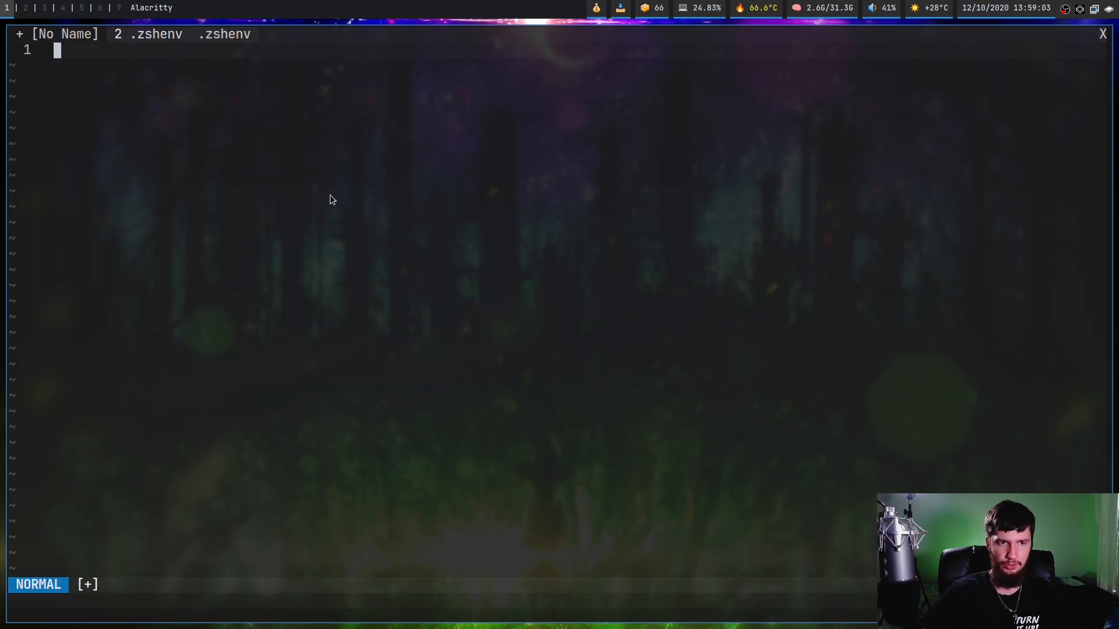
{"action": "type", "text": ":tabs"}
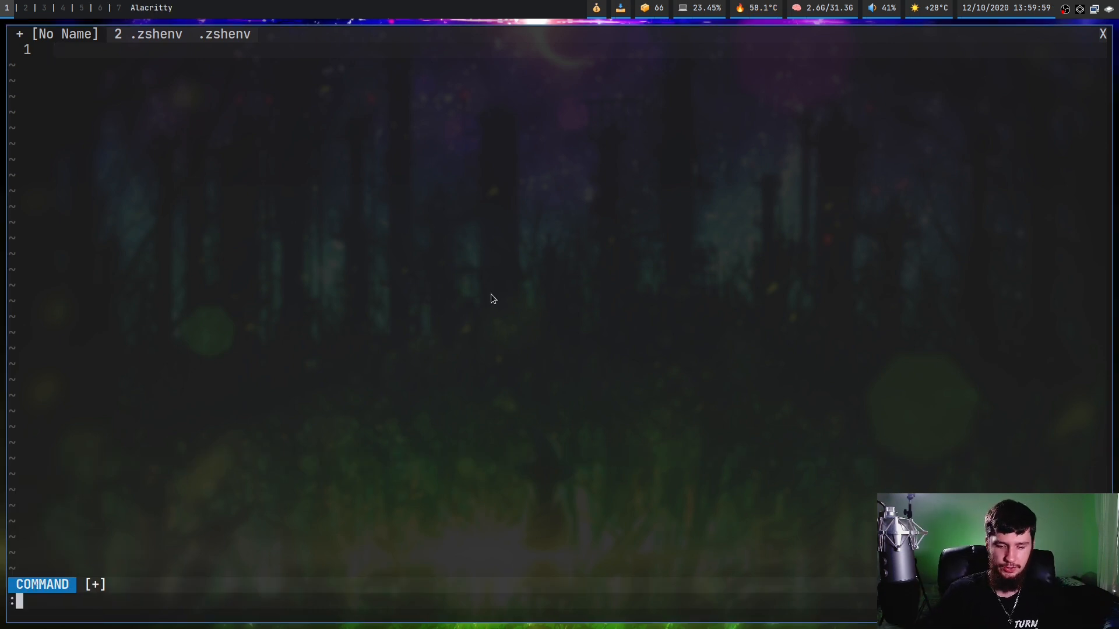
Close all tabs except the current one with :tabonly
{"action": "type", "text": "tabonly"}
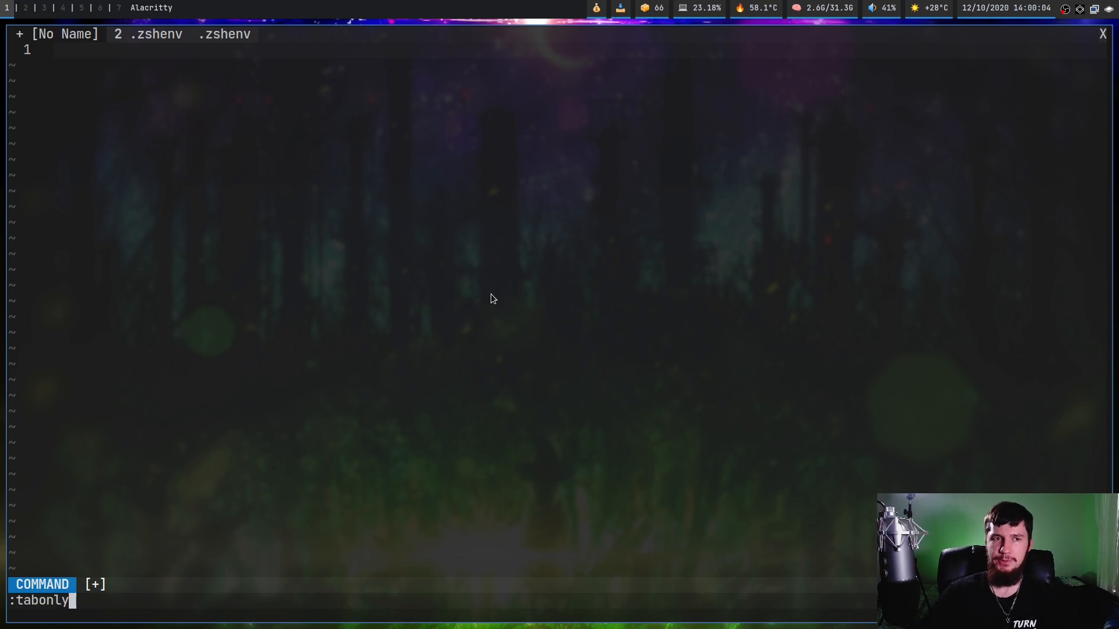
{"action": "key", "text": "Return"}
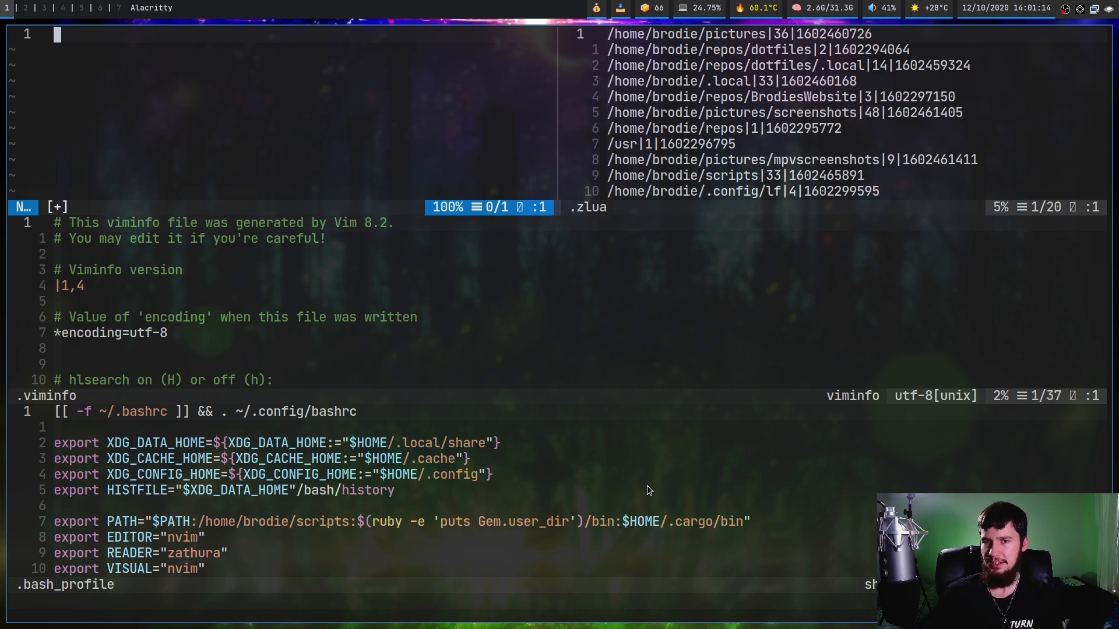
{"action": "mouse_move", "coordinate": [831, 241]}
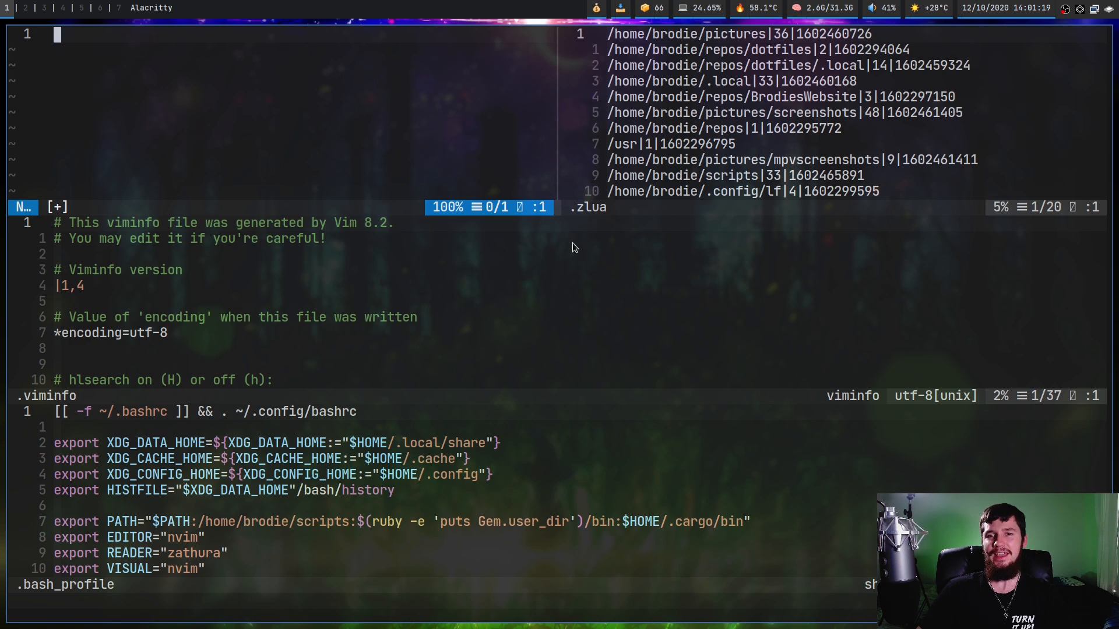
{"action": "mouse_move", "coordinate": [612, 537]}
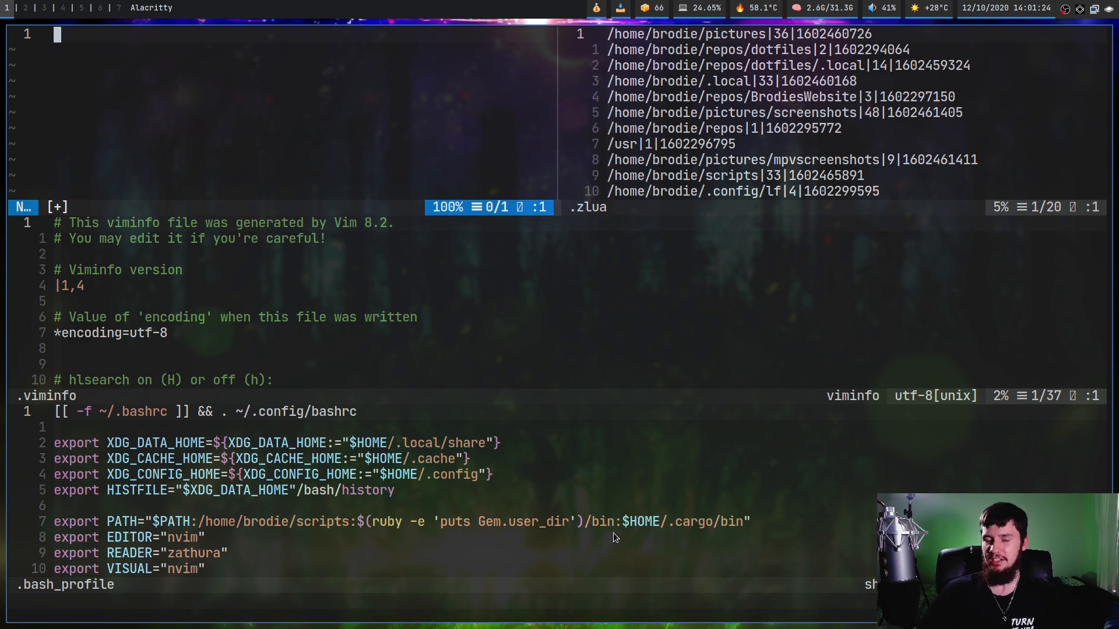
{"action": "mouse_move", "coordinate": [671, 510]}
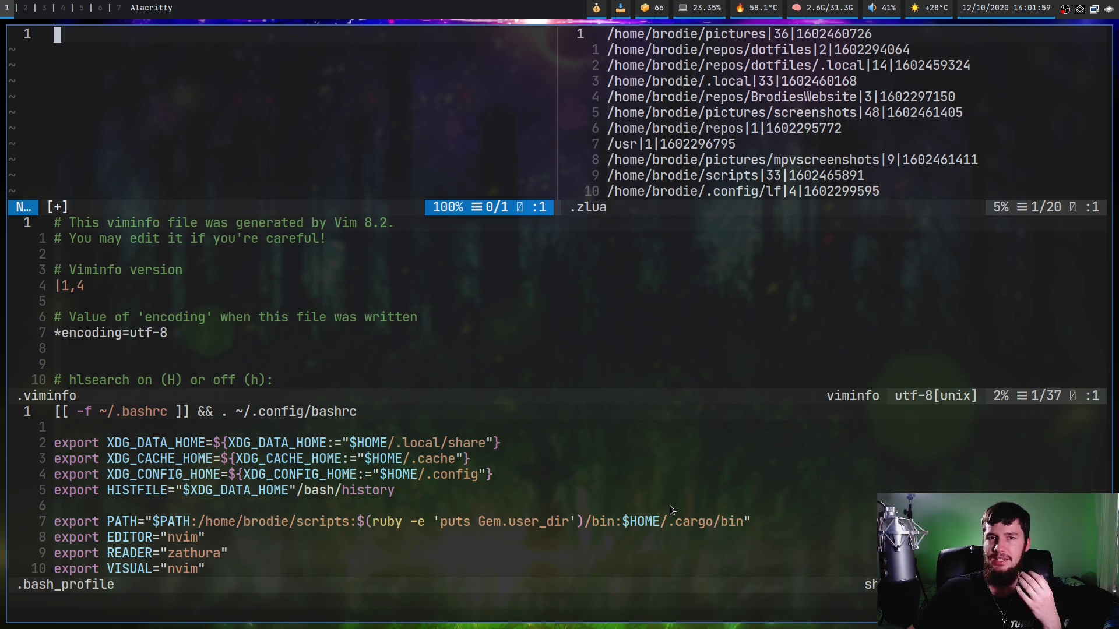
{"action": "mouse_move", "coordinate": [663, 329]}
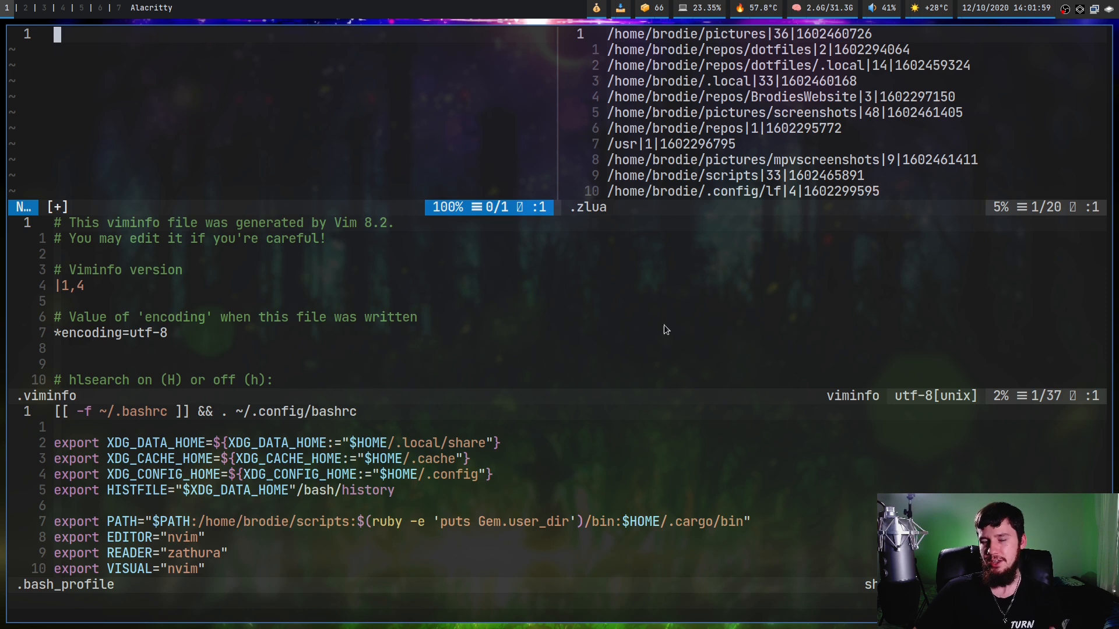
{"action": "mouse_move", "coordinate": [625, 162]}
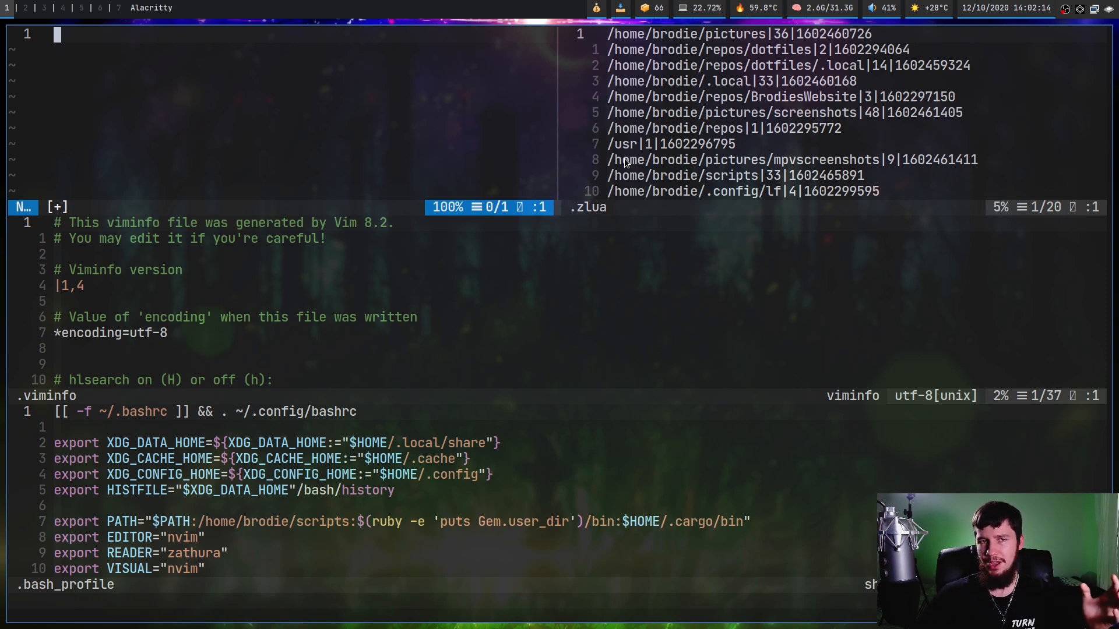
Start a second tab with :tabnew and open .bash_profile in a split below the empty window
{"action": "type", "text": ":q!"}
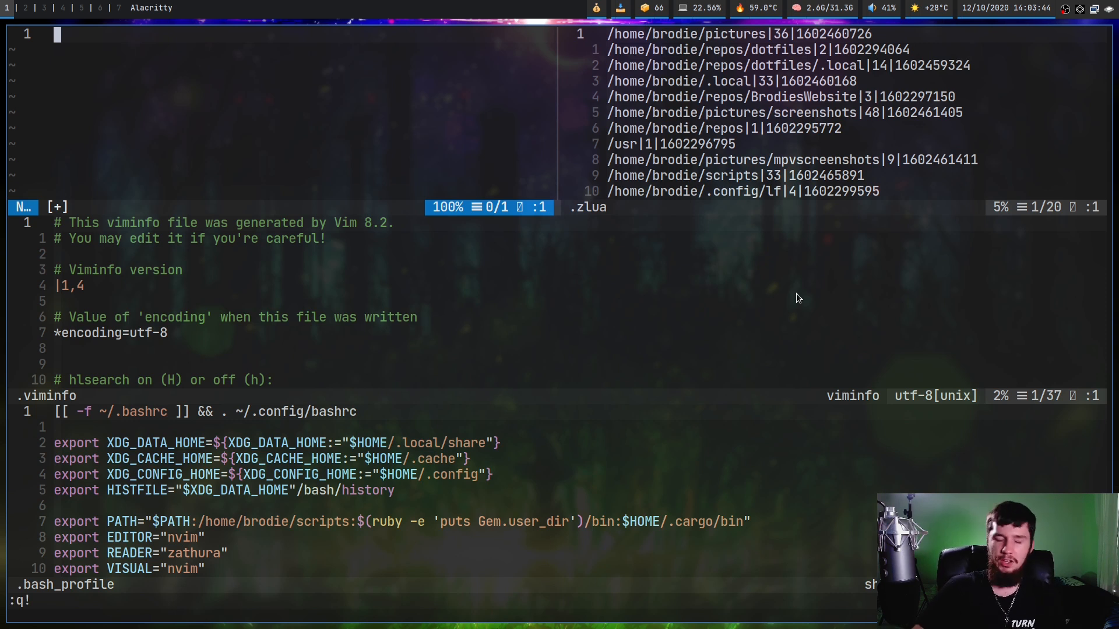
{"action": "mouse_move", "coordinate": [650, 341]}
{"action": "type", "text": ":tabnew"}
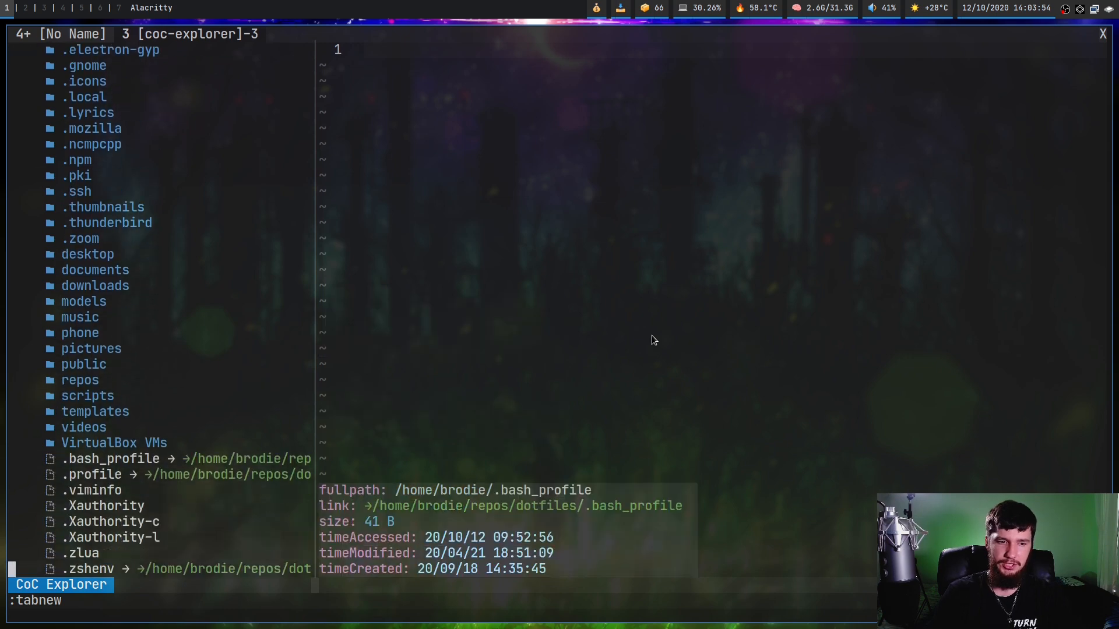
{"action": "key", "text": "Return"}
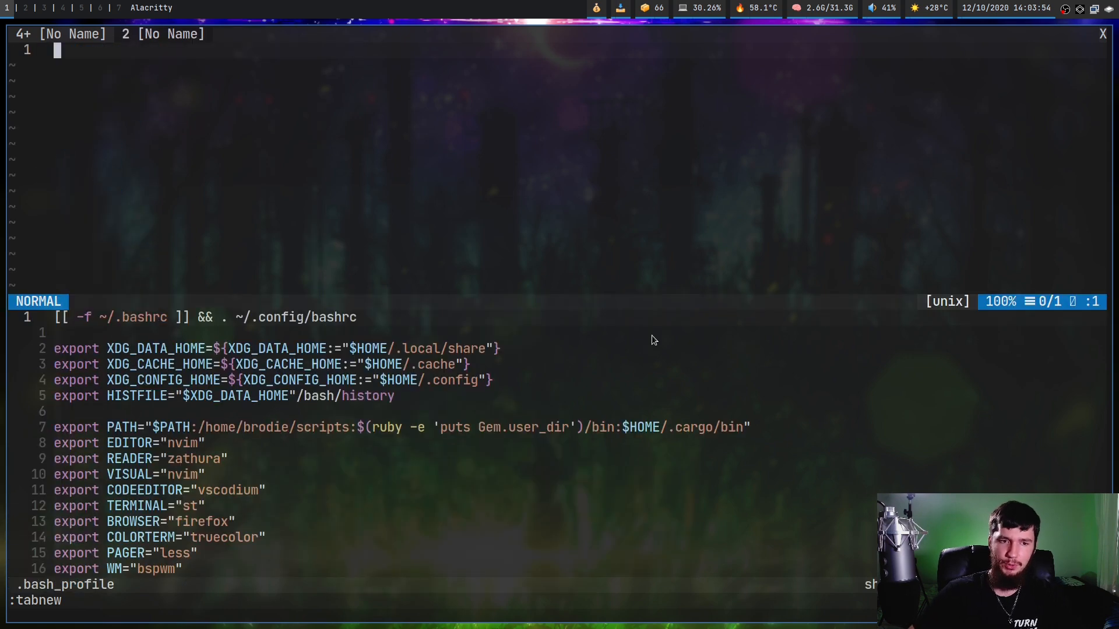
{"action": "mouse_move", "coordinate": [688, 262]}
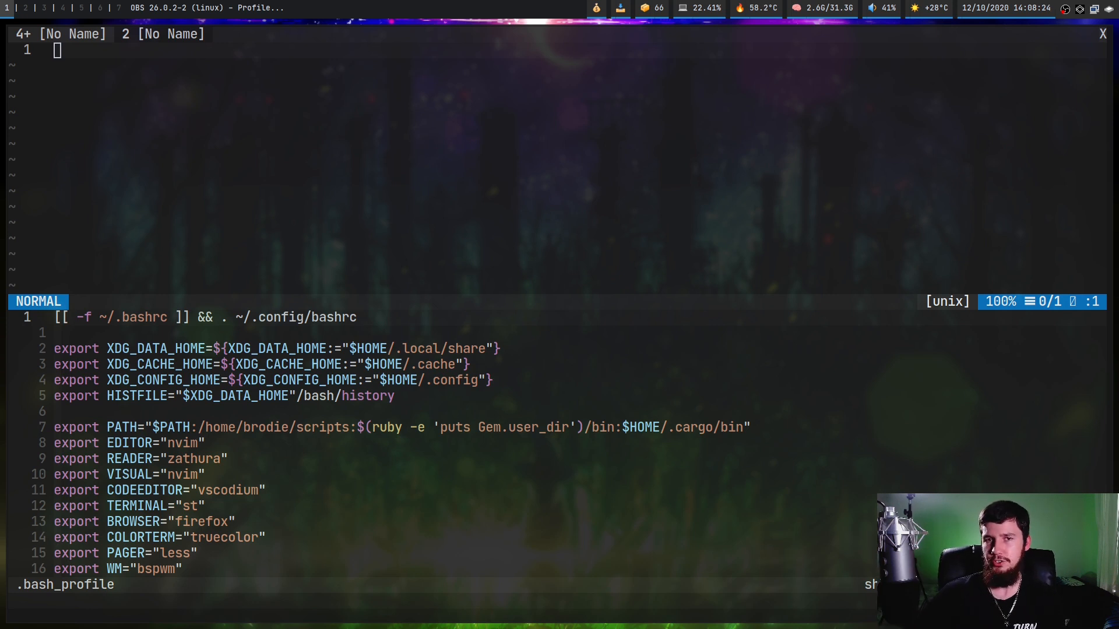
Close the .bash_profile window, leaving one empty window in the second tab
{"action": "key", "text": "i"}
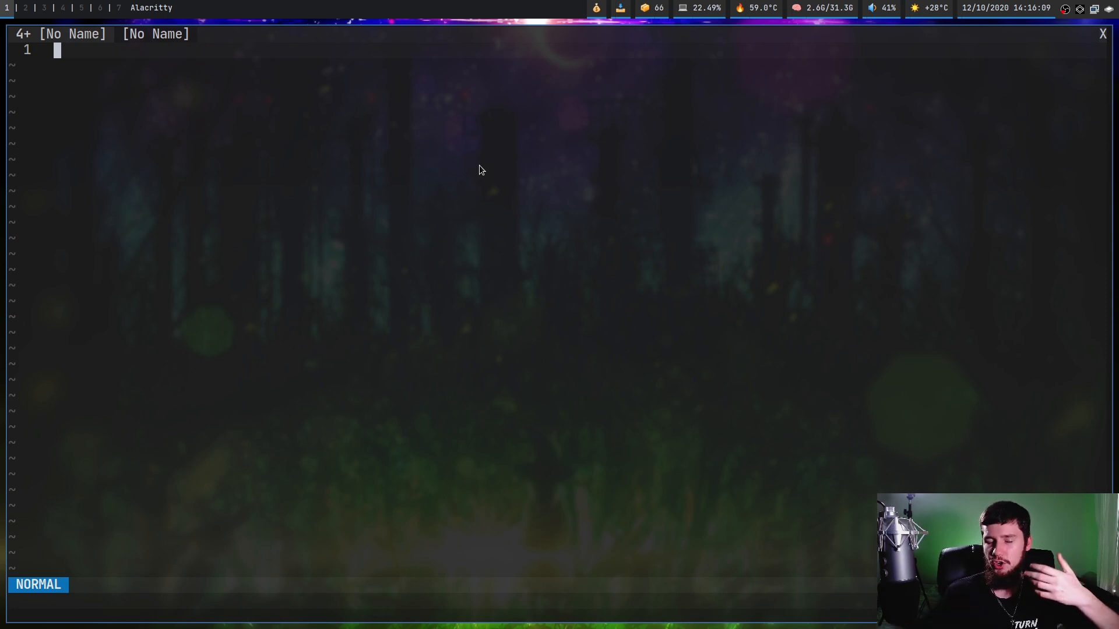
{"action": "mouse_move", "coordinate": [609, 329]}
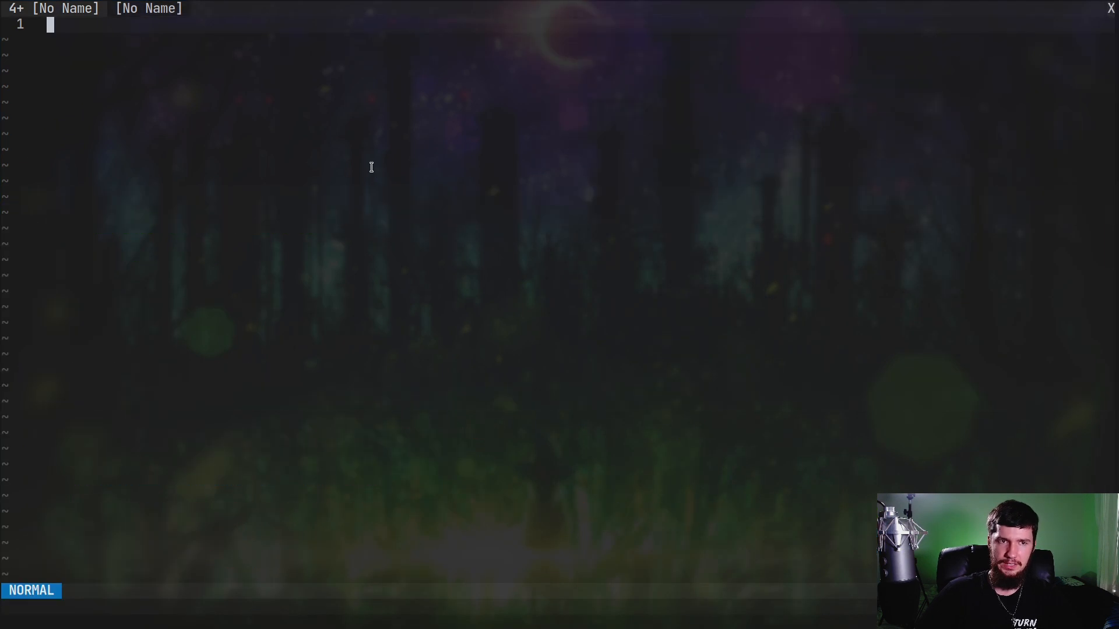
Open .bash_profile beside standard-map.vim at its tab mappings and enter insert mode
{"action": "type", "text": ":new"}
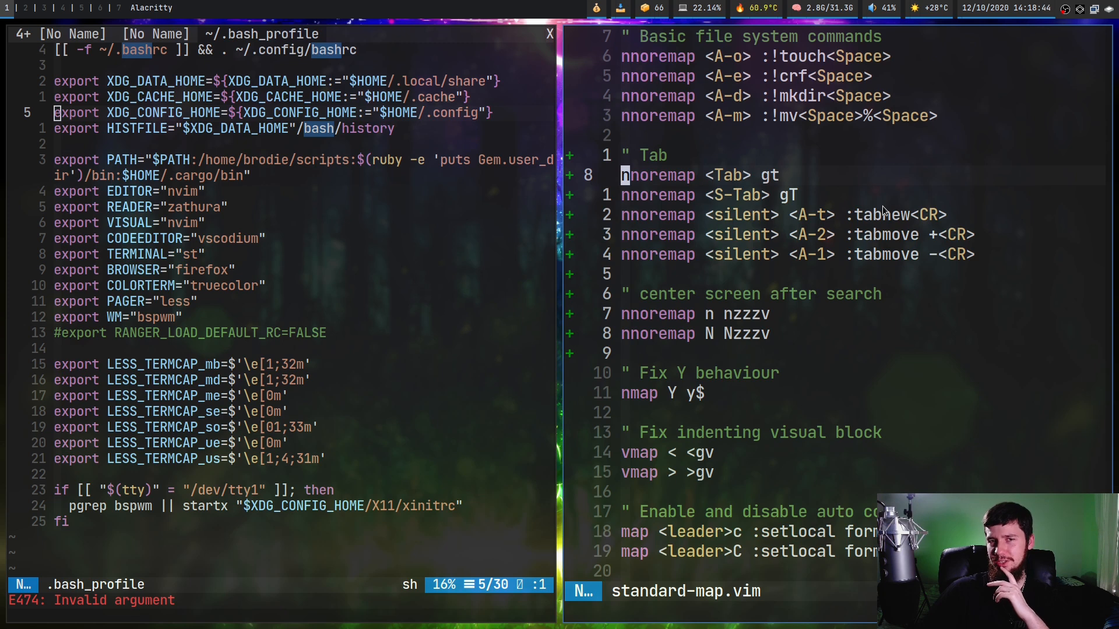
{"action": "key", "text": "i"}
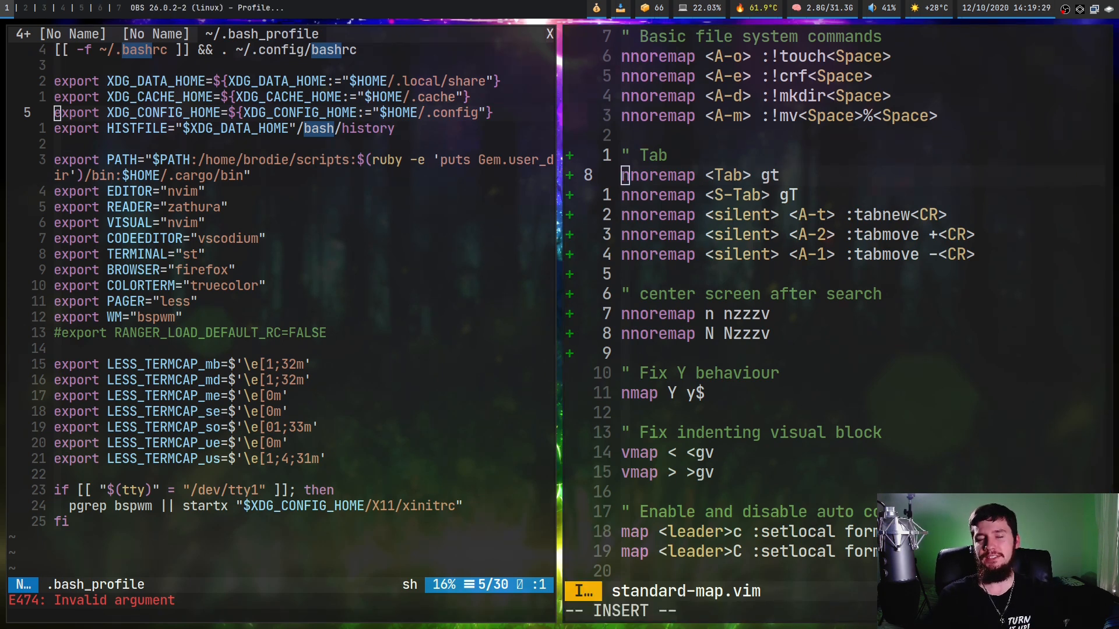